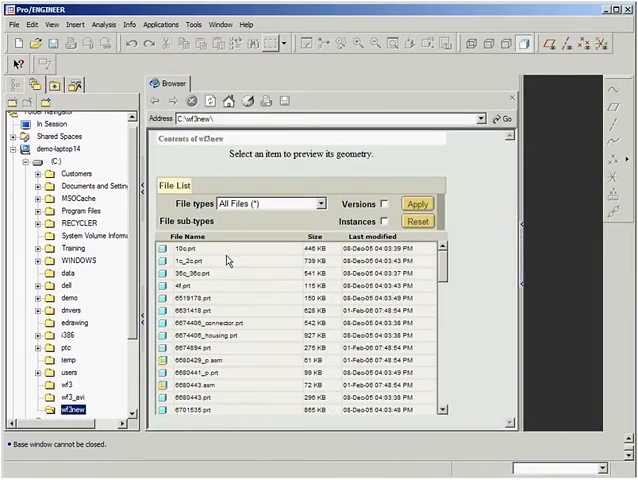
# Step: Filter the browser to Drawing (*.drw) files and open the assembly instruction sheet drawing
pyautogui.click(312, 204)
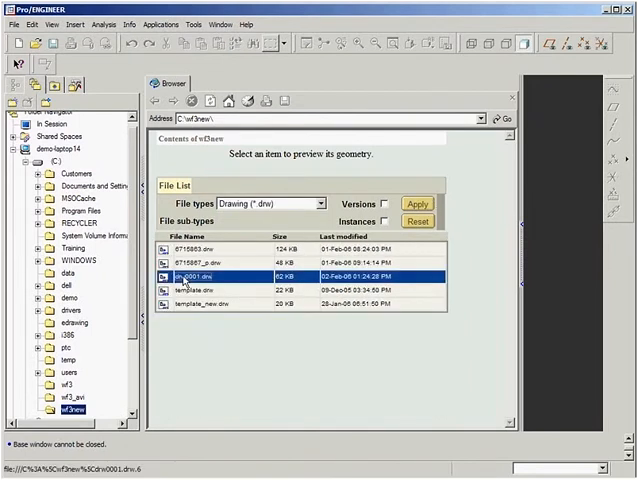
pyautogui.doubleClick(190, 272)
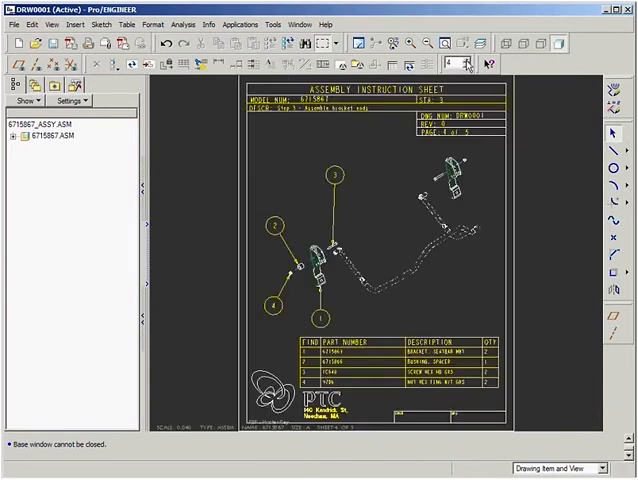
# Step: Set the assembly view's Display style to Shading via its Properties and apply it
pyautogui.click(378, 236)
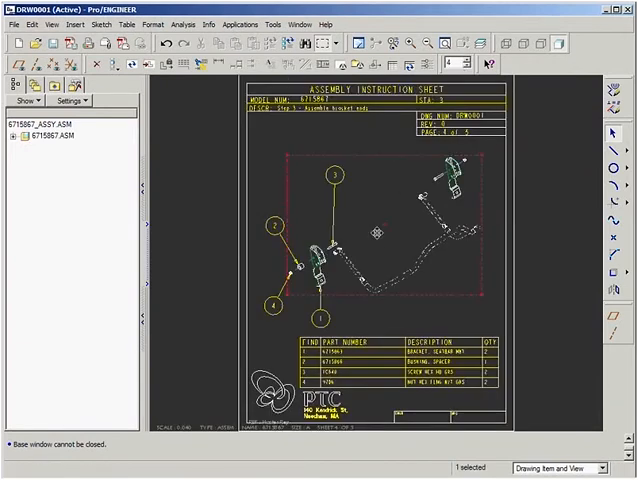
pyautogui.rightClick(376, 230)
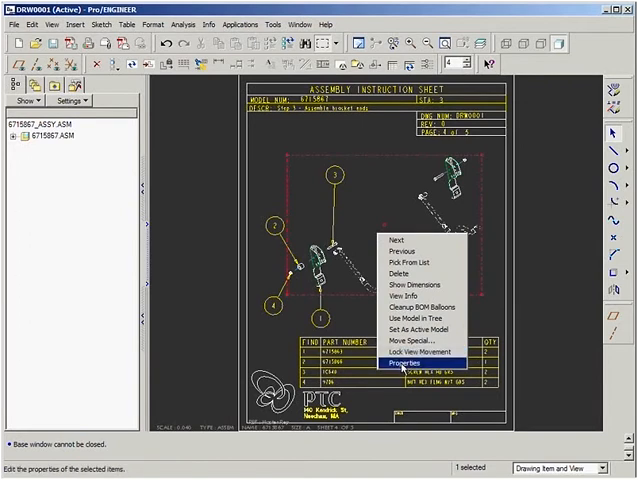
pyautogui.click(400, 368)
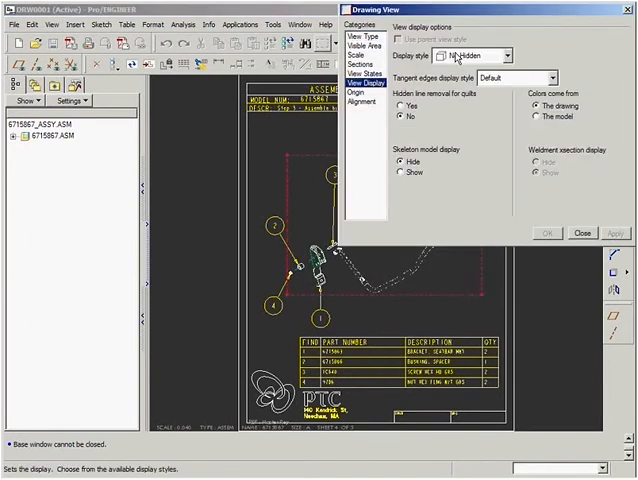
pyautogui.click(470, 56)
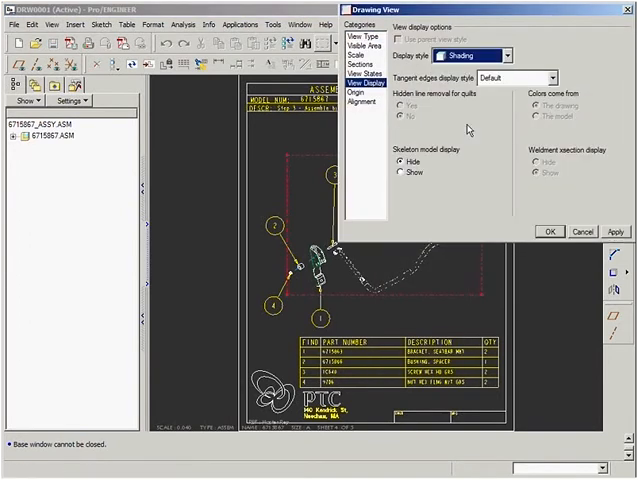
pyautogui.click(548, 232)
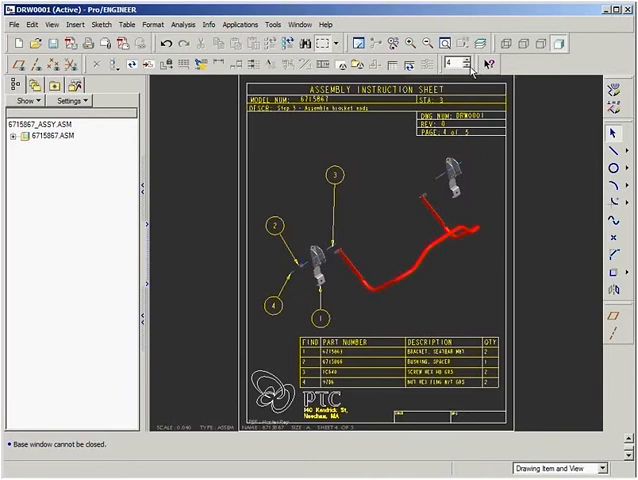
# Step: Set another view's Display style to Shading under View Display and close the dialog
pyautogui.click(476, 66)
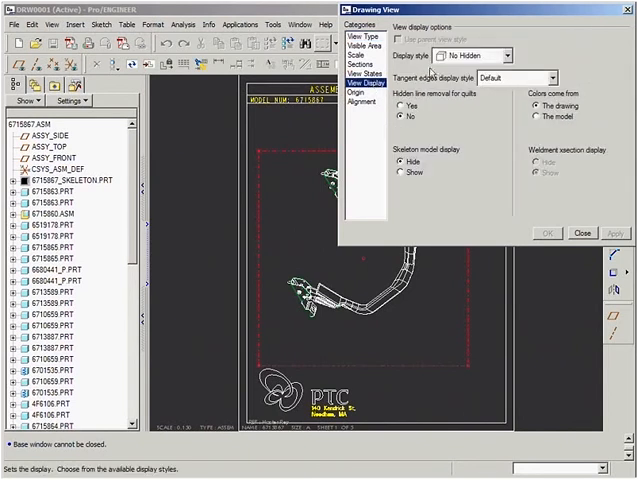
pyautogui.click(470, 56)
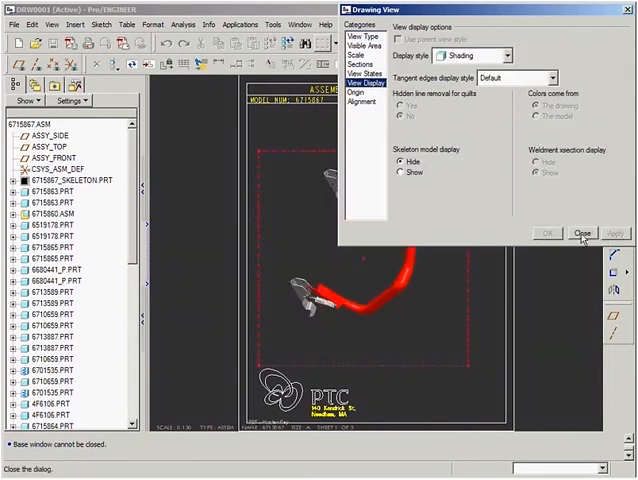
pyautogui.click(580, 232)
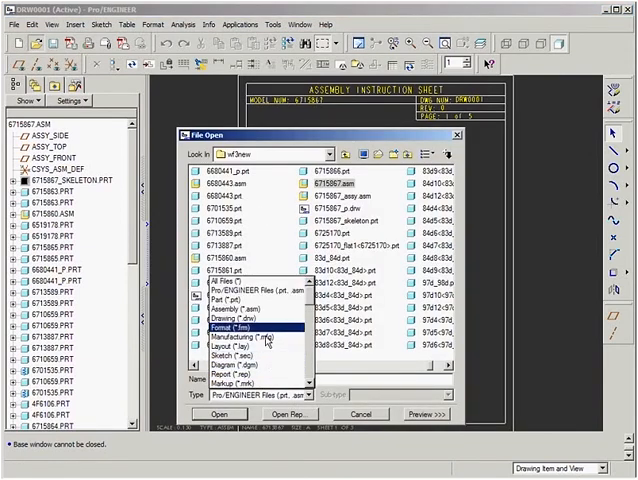
# Step: Filter to Drawing (*.drw) files and open the sheet metal bracket drawing
pyautogui.click(244, 324)
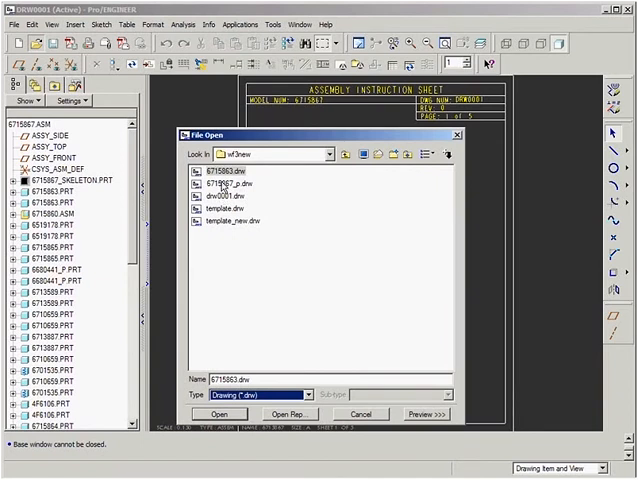
pyautogui.click(224, 170)
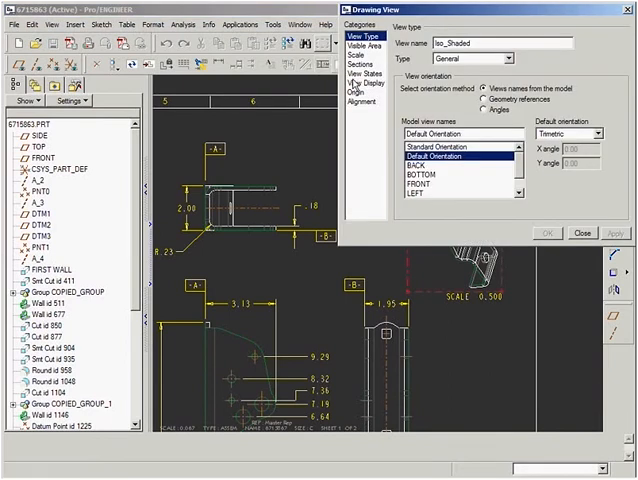
# Step: Show the Display style choices for a view of the bracket drawing
pyautogui.click(368, 76)
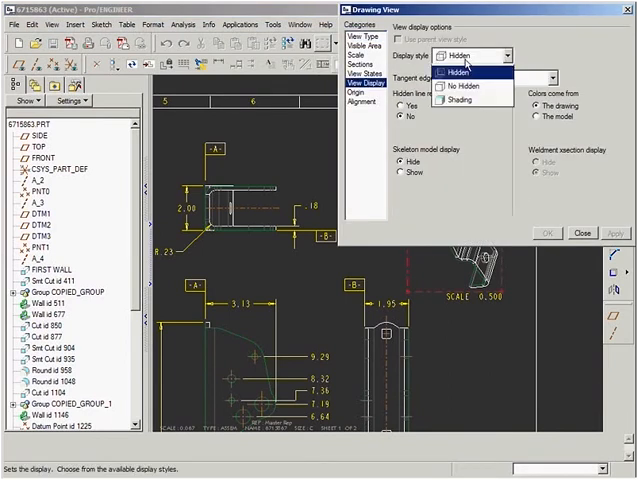